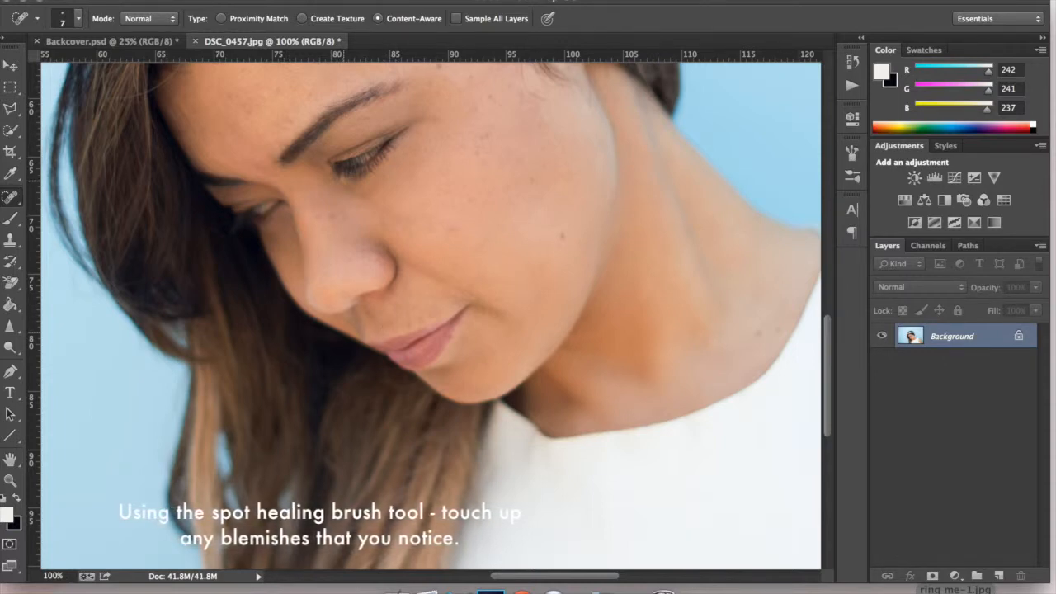
Heal the blemishes on the woman's face with the Spot Healing Brush.
{"action": "left_click", "coordinate": [343, 180]}
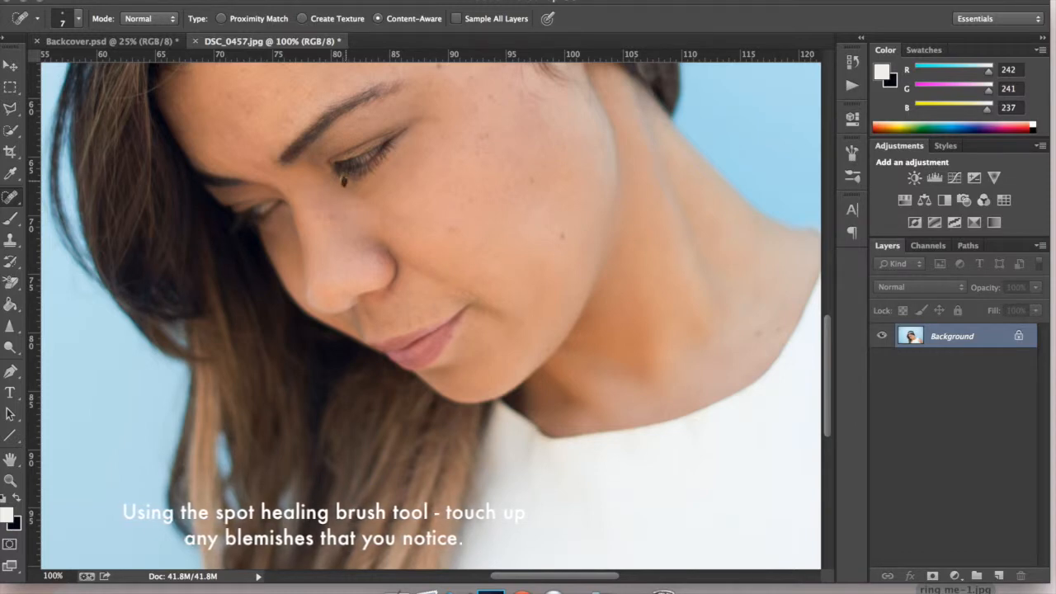
{"action": "left_click", "coordinate": [344, 180]}
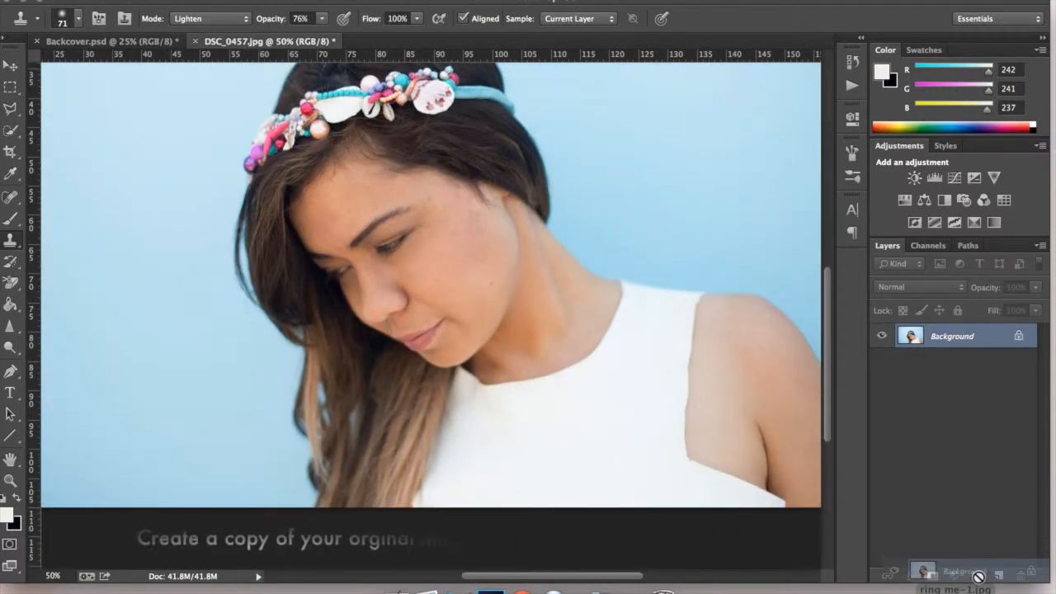
Duplicate the Background layer and paint pink across the lower lip on the copy.
{"action": "left_click", "coordinate": [998, 574]}
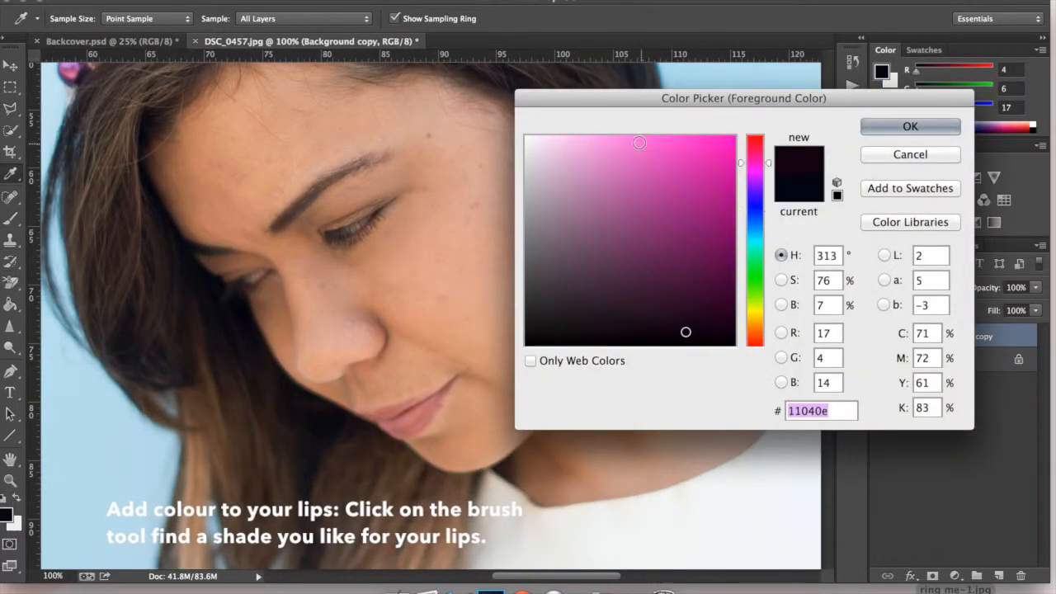
{"action": "left_click", "coordinate": [911, 125]}
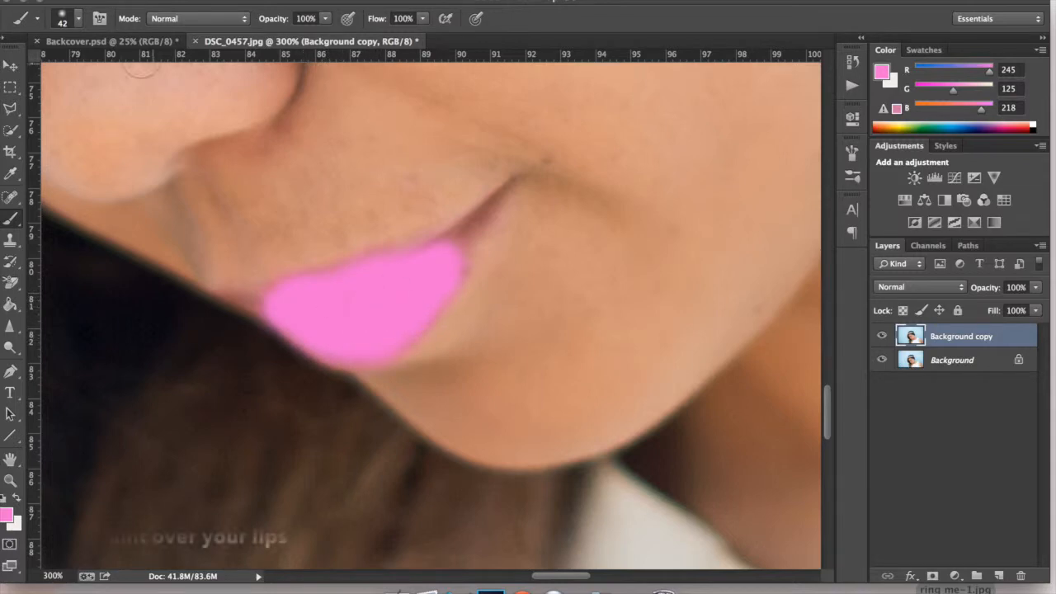
{"action": "left_click", "coordinate": [79, 18]}
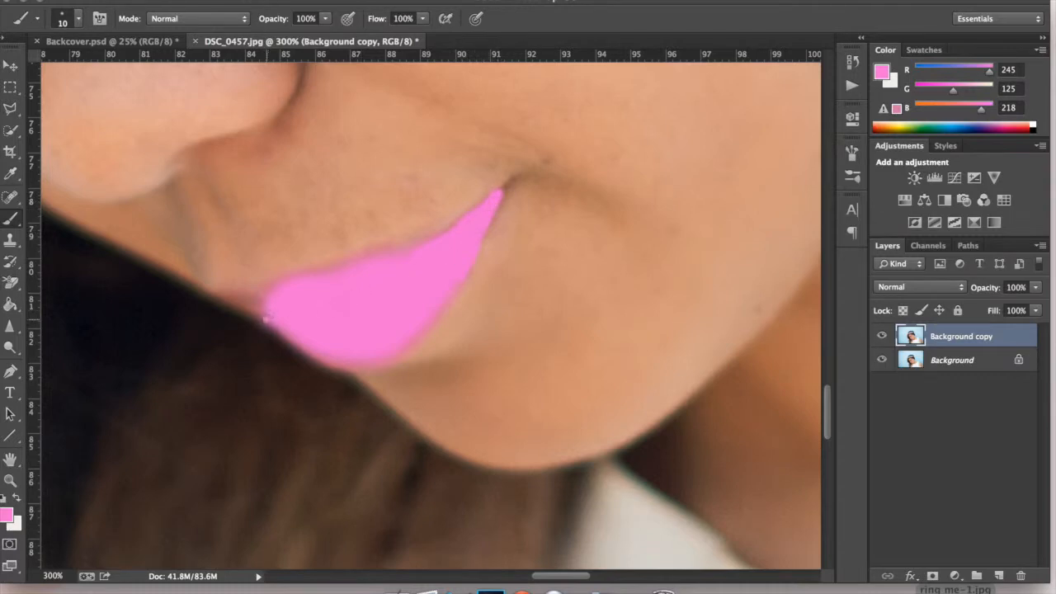
{"action": "left_click_drag", "start_coordinate": [280, 317], "coordinate": [228, 296]}
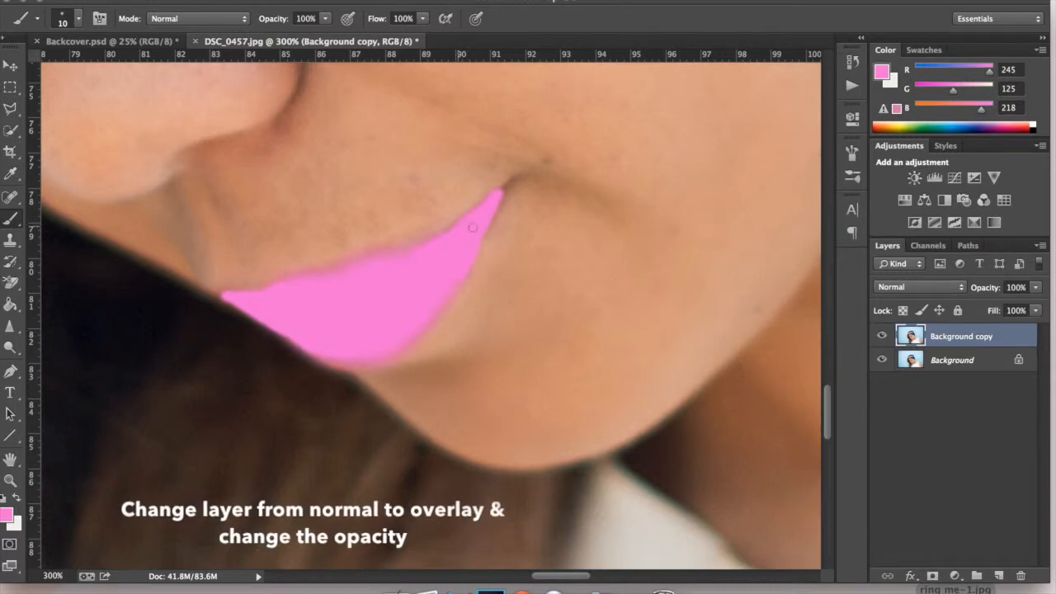
Blend the lip layer as Overlay at about 16–23% opacity and pick a darker pink.
{"action": "left_click", "coordinate": [917, 287]}
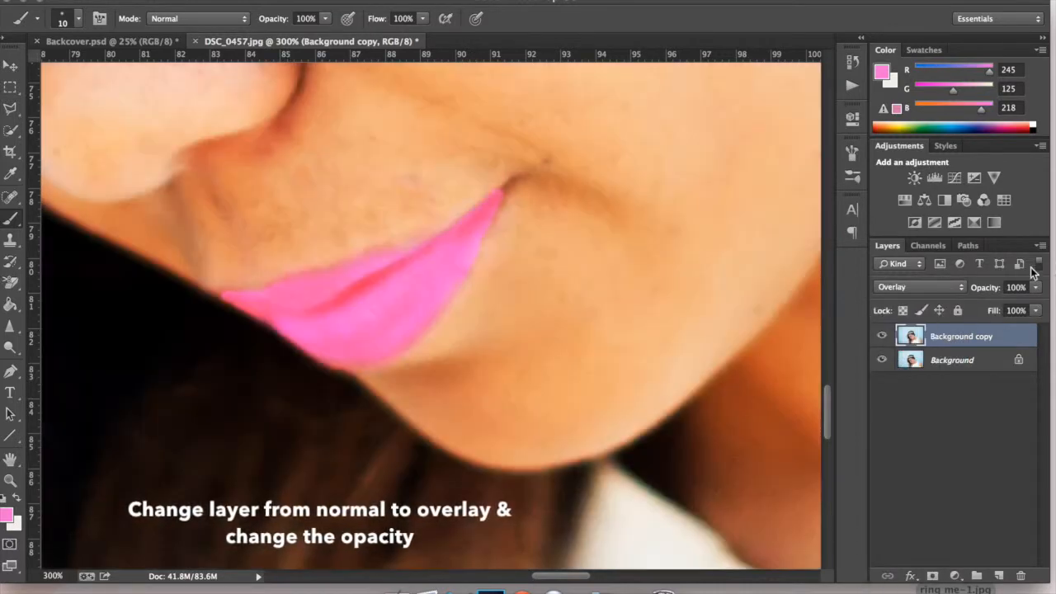
{"action": "left_click", "coordinate": [1034, 287]}
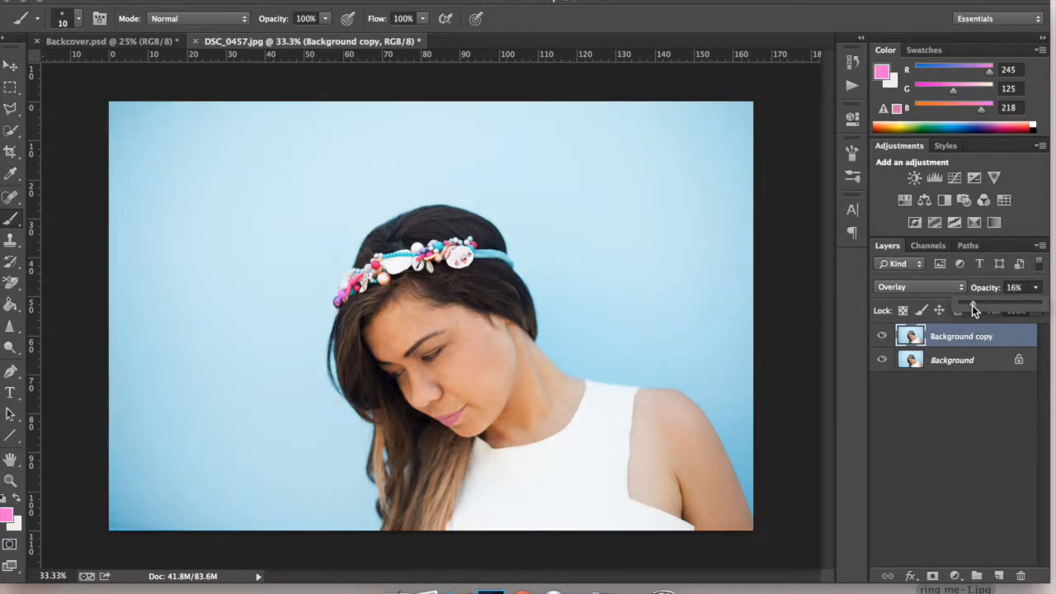
{"action": "left_click", "coordinate": [880, 72]}
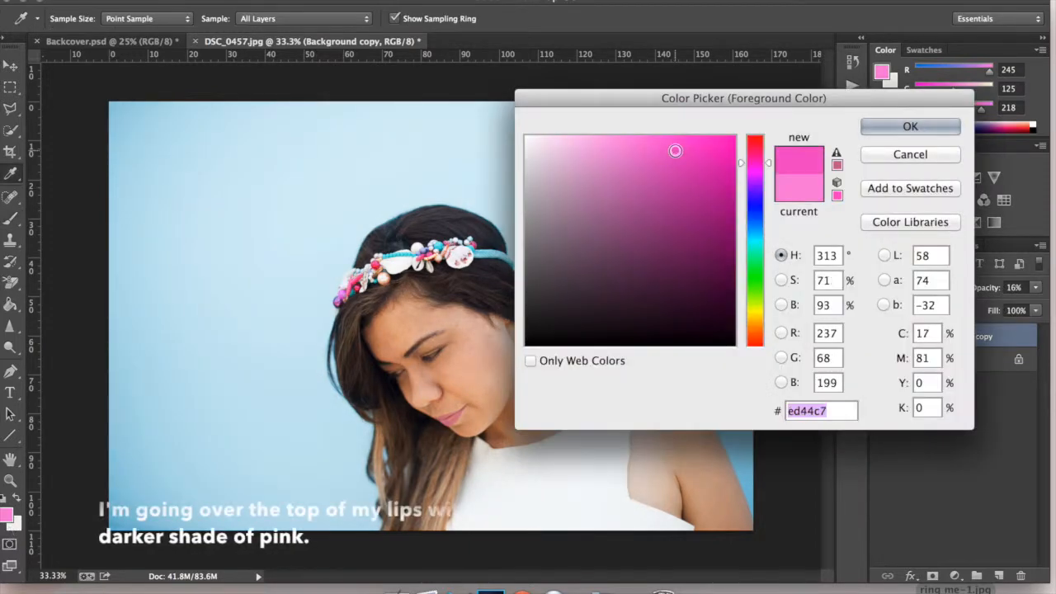
{"action": "left_click", "coordinate": [910, 125]}
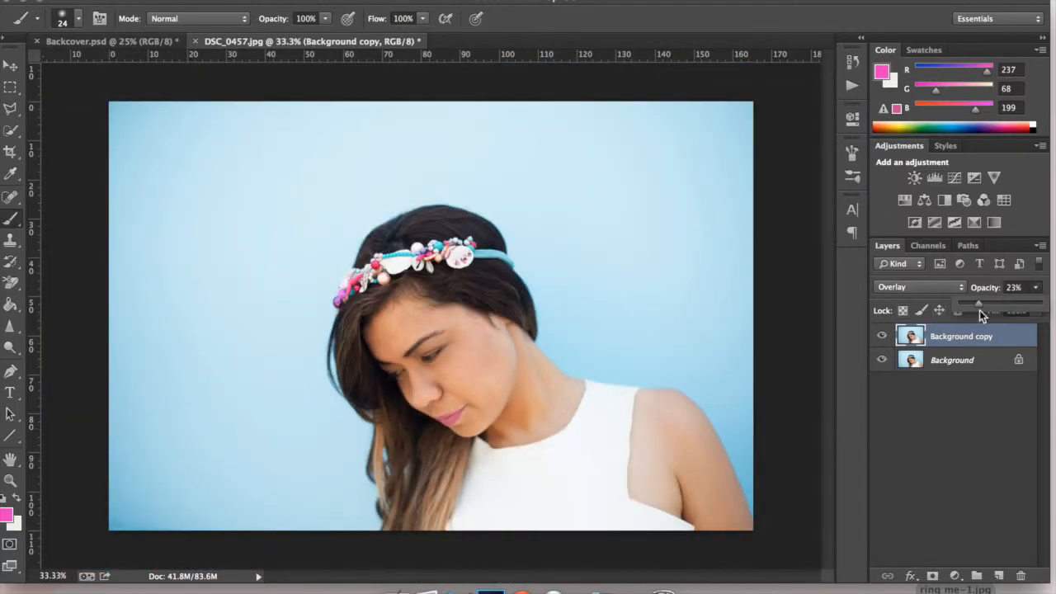
{"action": "left_click_drag", "start_coordinate": [987, 310], "coordinate": [970, 310]}
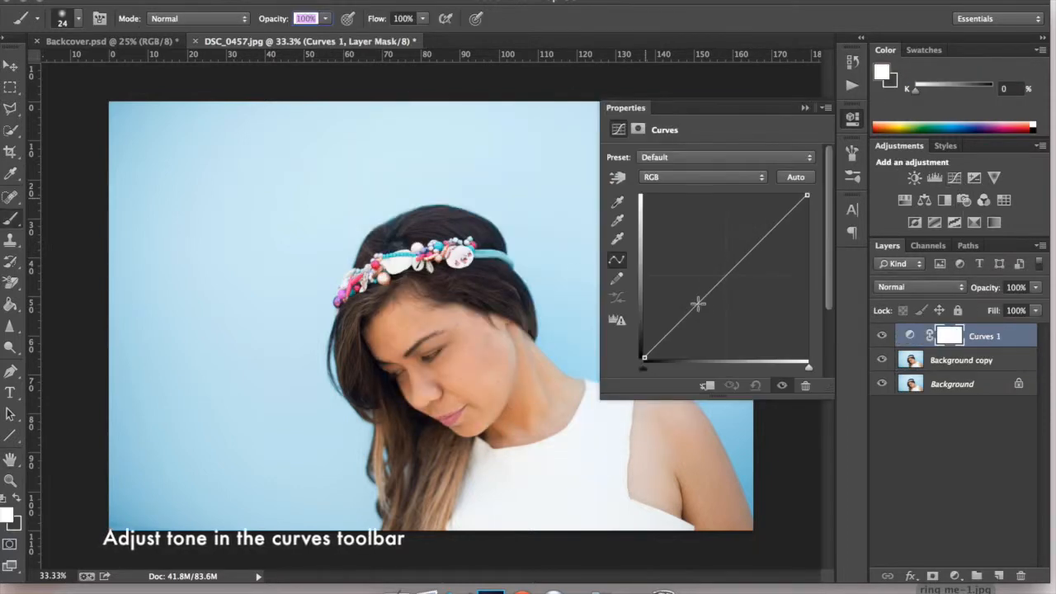
Bend the RGB tone curve slightly to lift the portrait's tones.
{"action": "left_click_drag", "start_coordinate": [696, 304], "coordinate": [706, 294]}
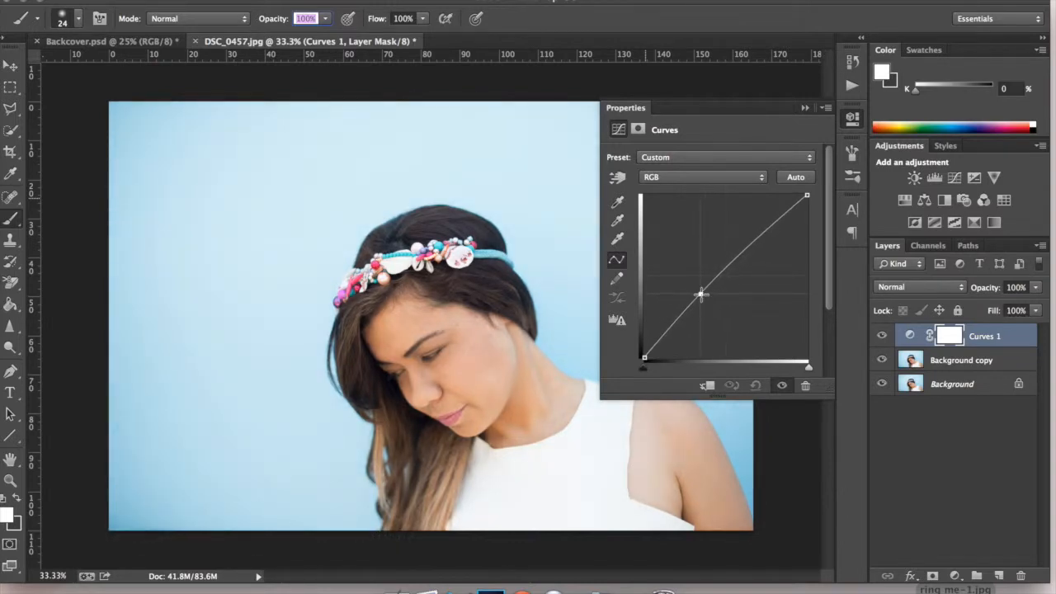
{"action": "left_click", "coordinate": [805, 107]}
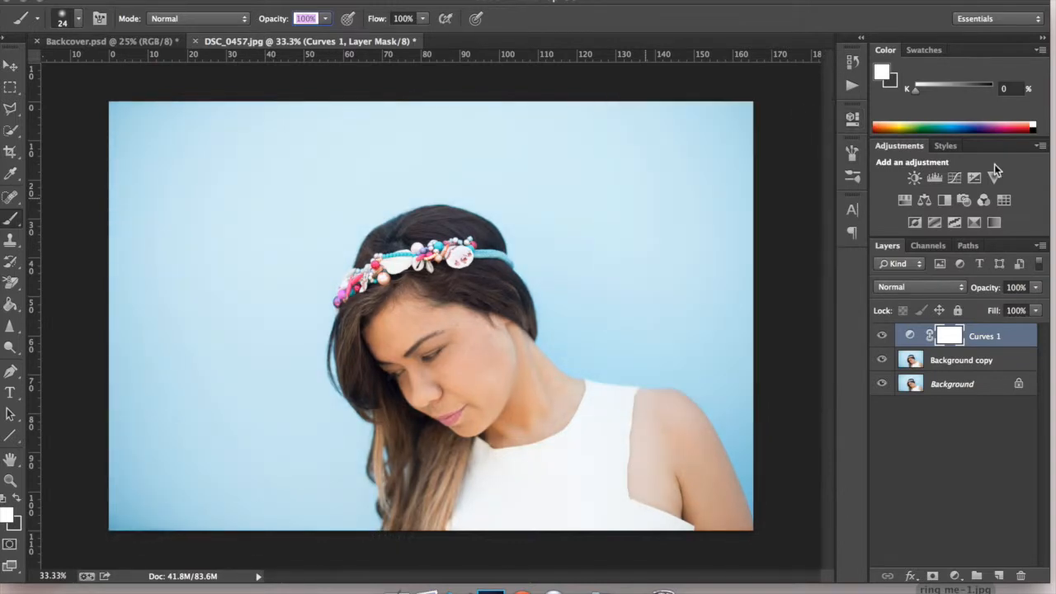
Add a Selective Color adjustment with Blacks Black +7 and Whites Black +24.
{"action": "left_click", "coordinate": [984, 200]}
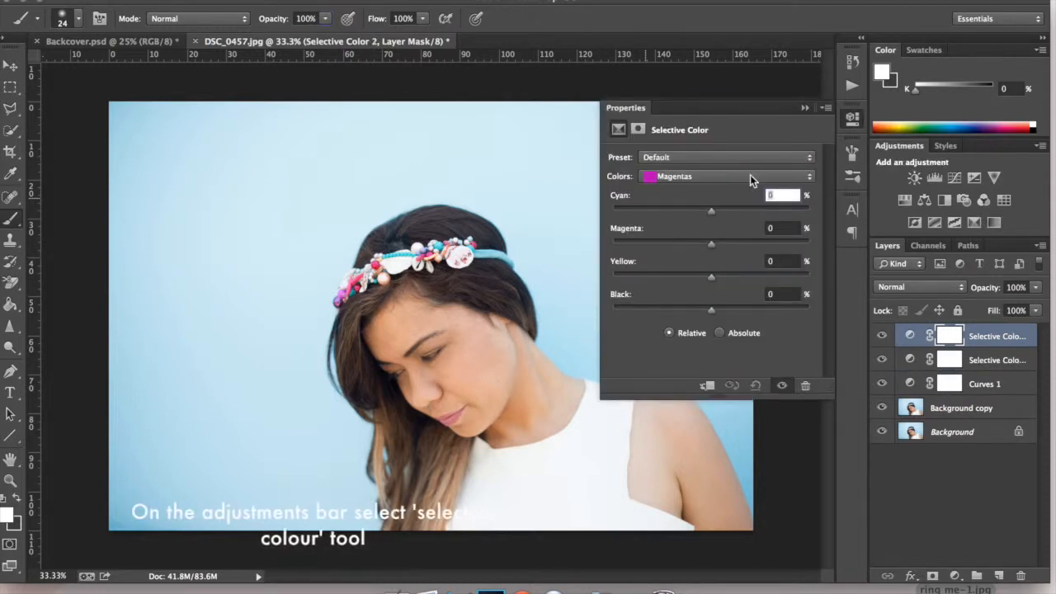
{"action": "left_click", "coordinate": [726, 175]}
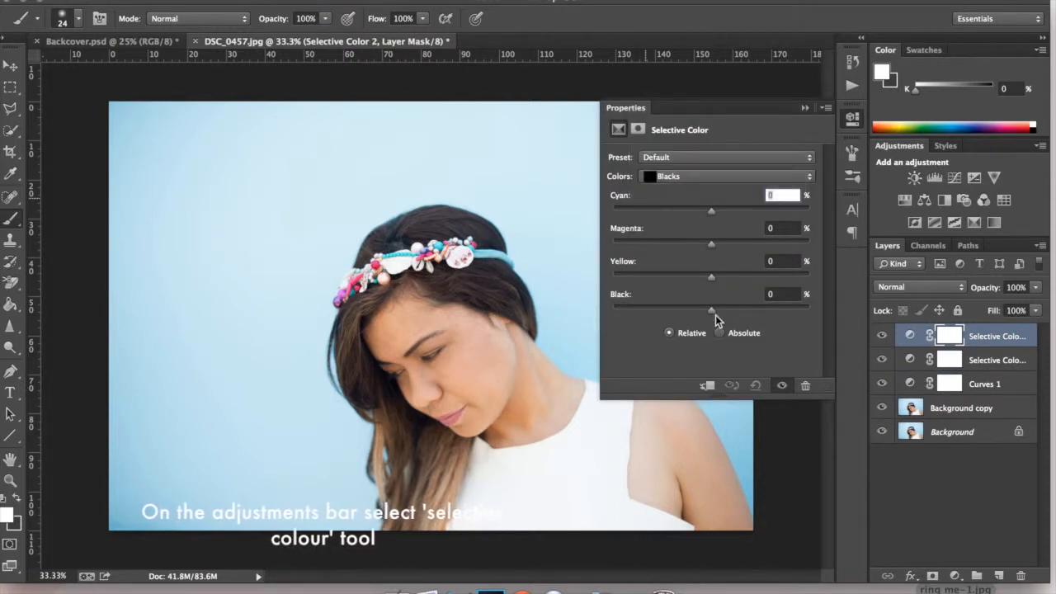
{"action": "left_click_drag", "start_coordinate": [711, 309], "coordinate": [716, 308]}
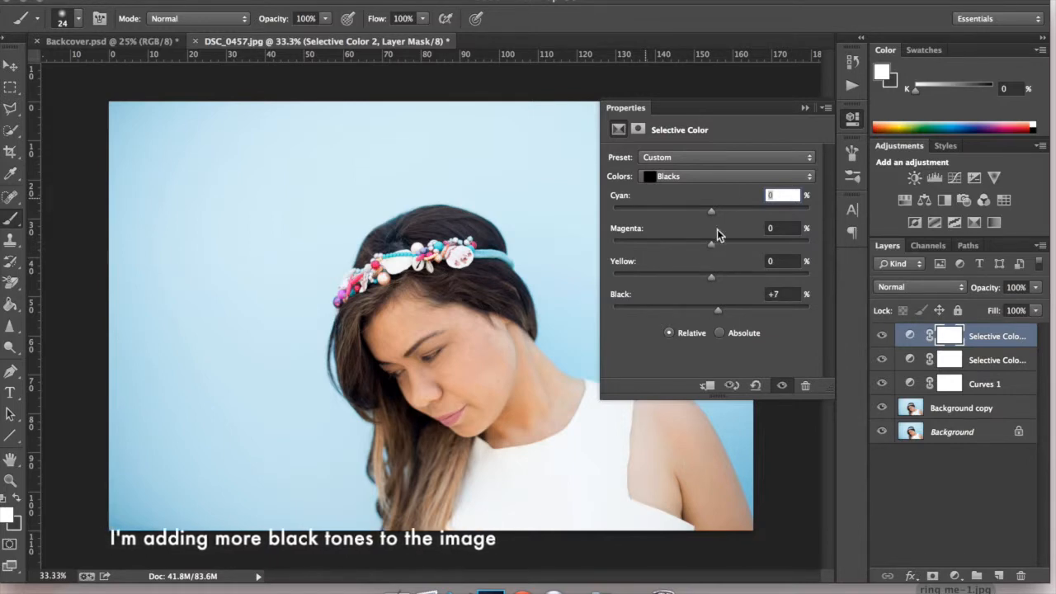
{"action": "left_click", "coordinate": [726, 175]}
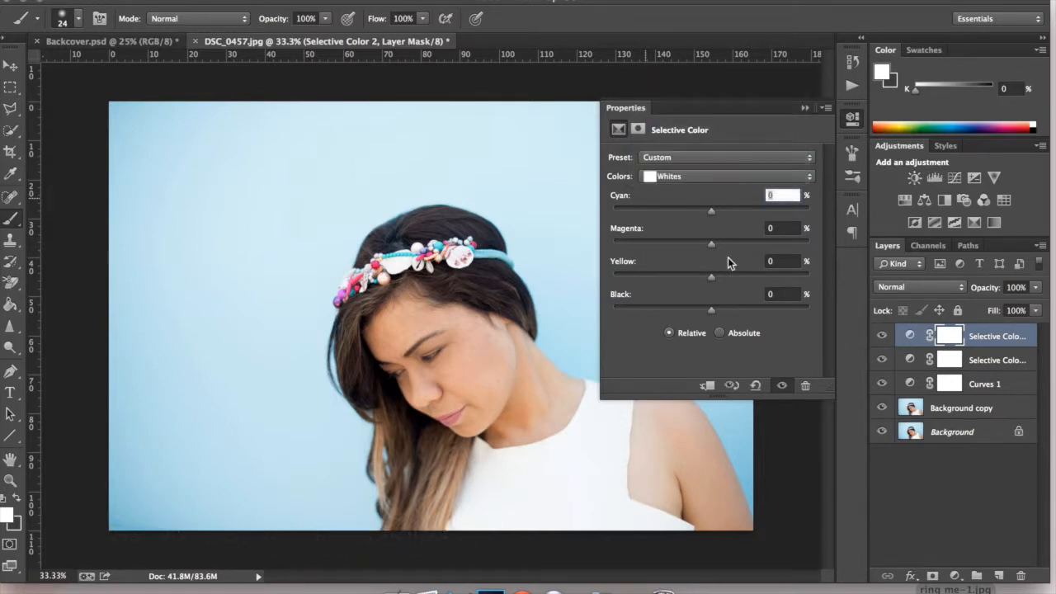
{"action": "left_click_drag", "start_coordinate": [711, 309], "coordinate": [730, 308]}
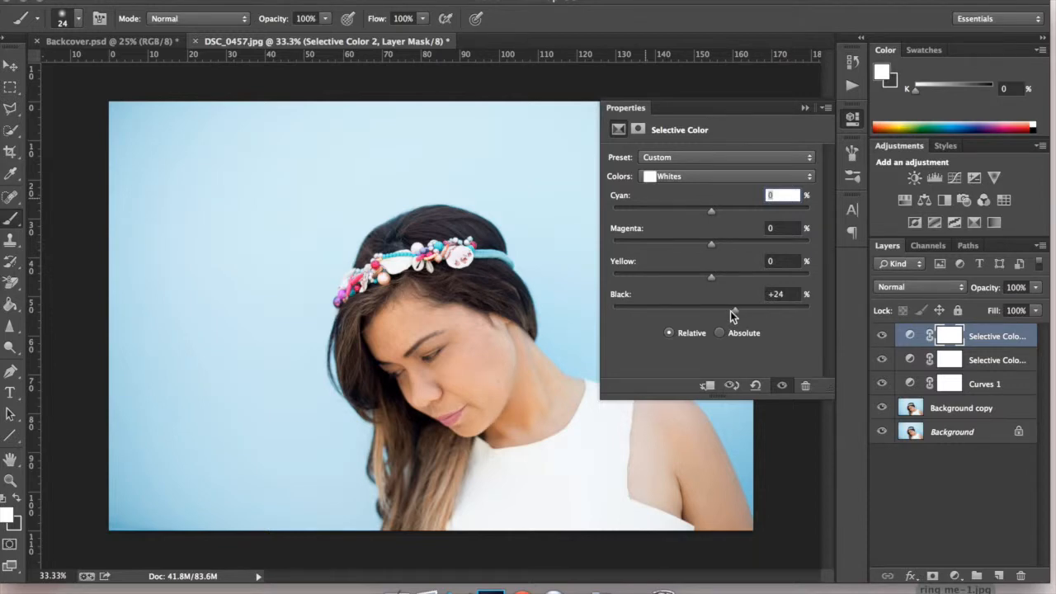
{"action": "left_click_drag", "start_coordinate": [711, 305], "coordinate": [729, 305]}
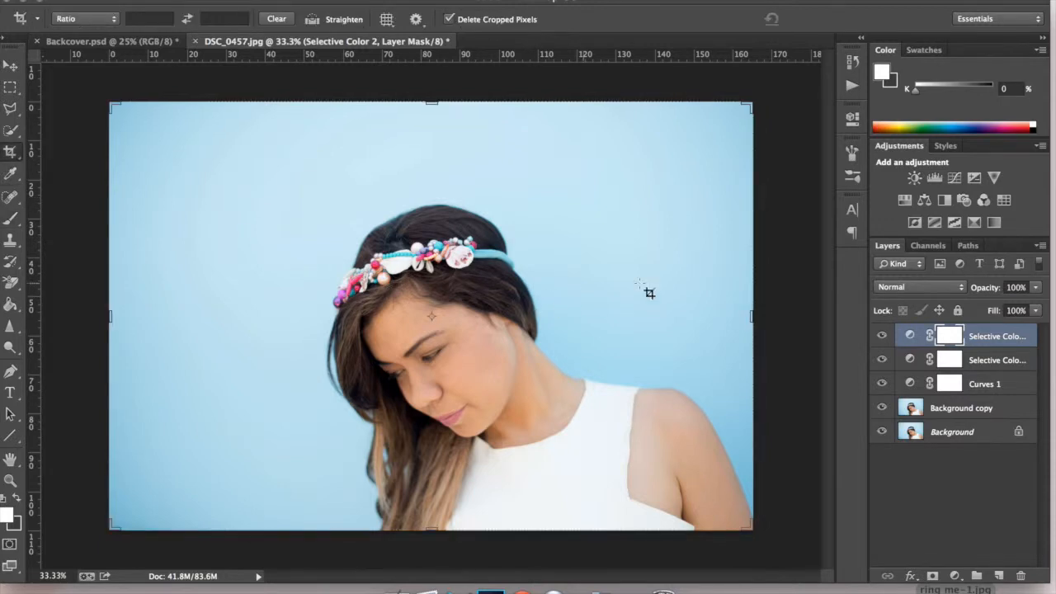
{"action": "left_click", "coordinate": [10, 152]}
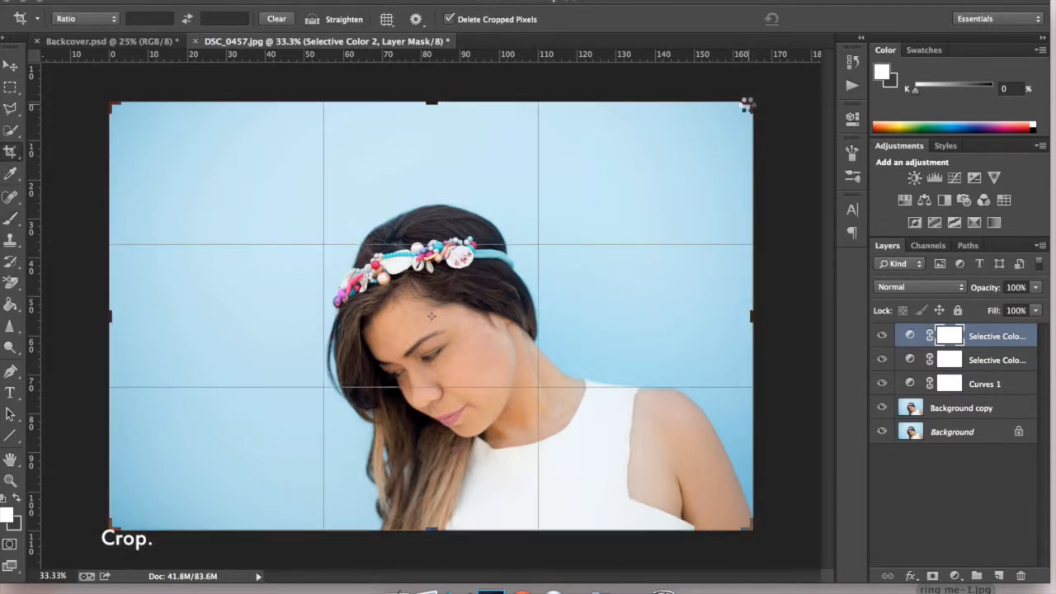